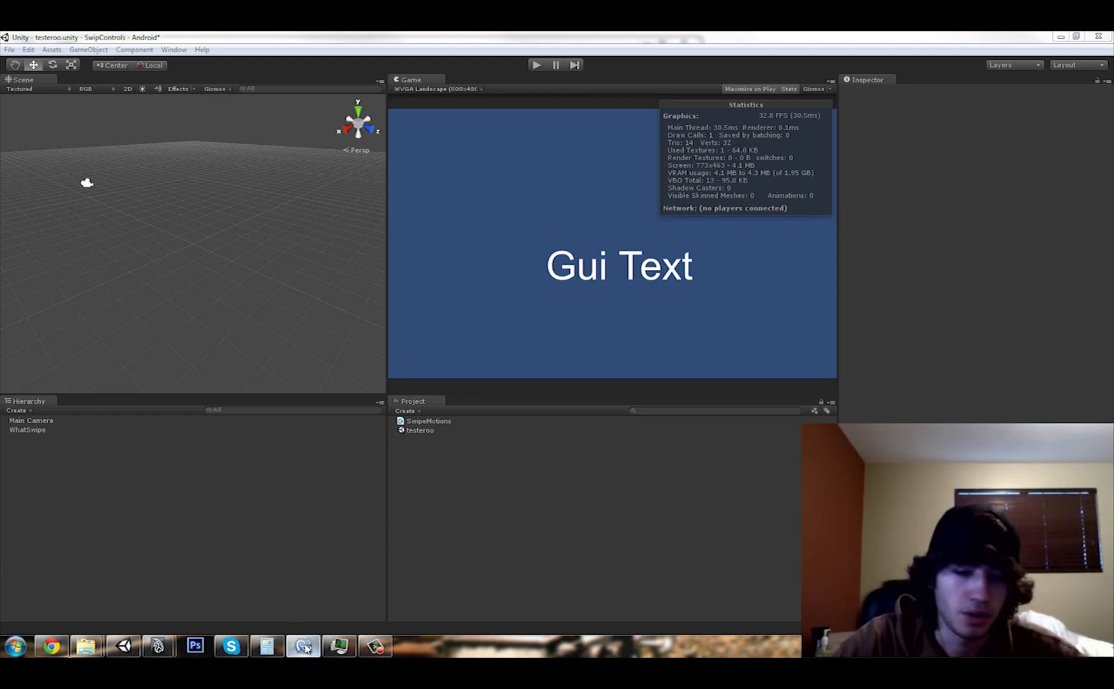
Open the SwipeMotions script from the Project panel in MonoDevelop.
left_click(304, 647)
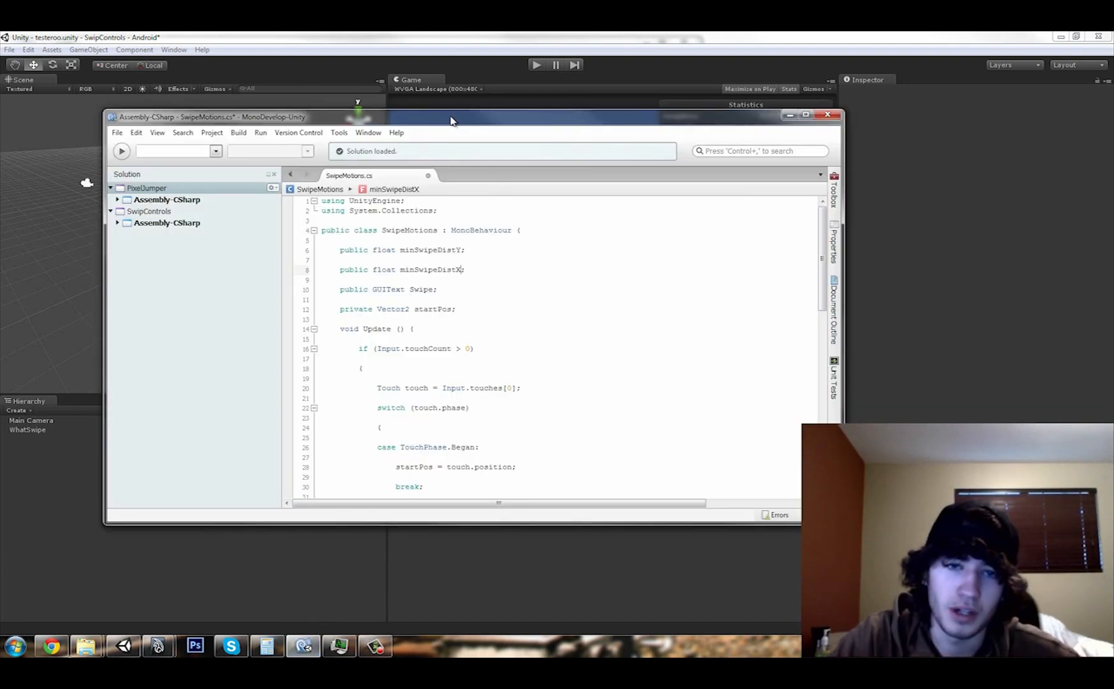
Maximize the MonoDevelop window and review the touch-began and touch-ended swipe code.
left_click(806, 115)
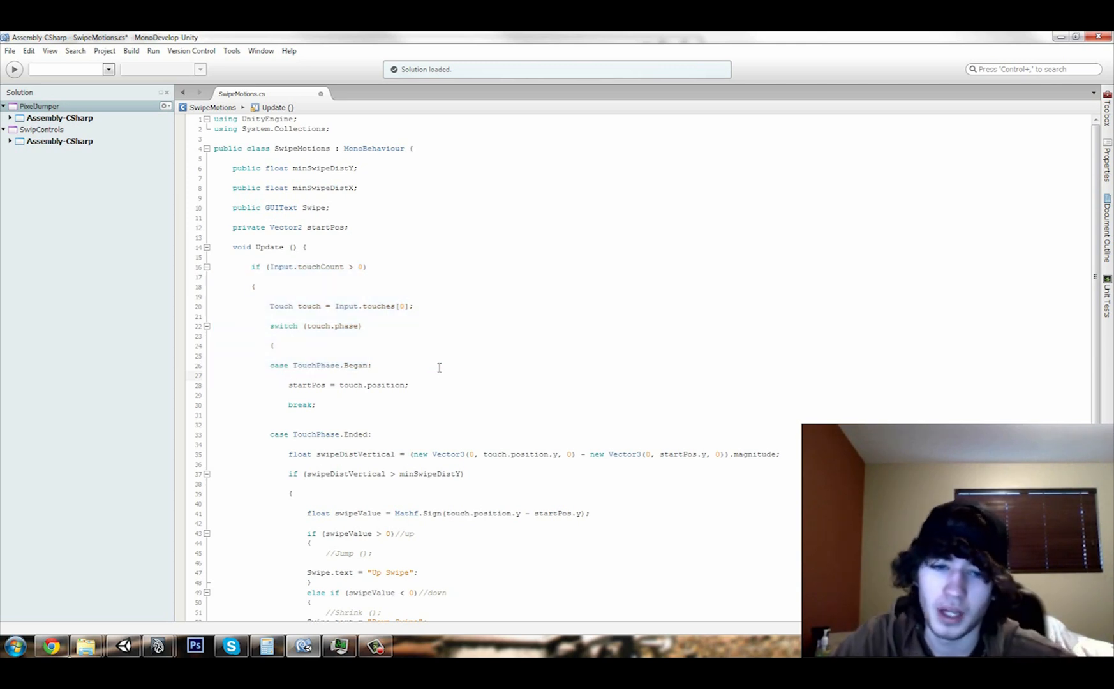
left_click(290, 375)
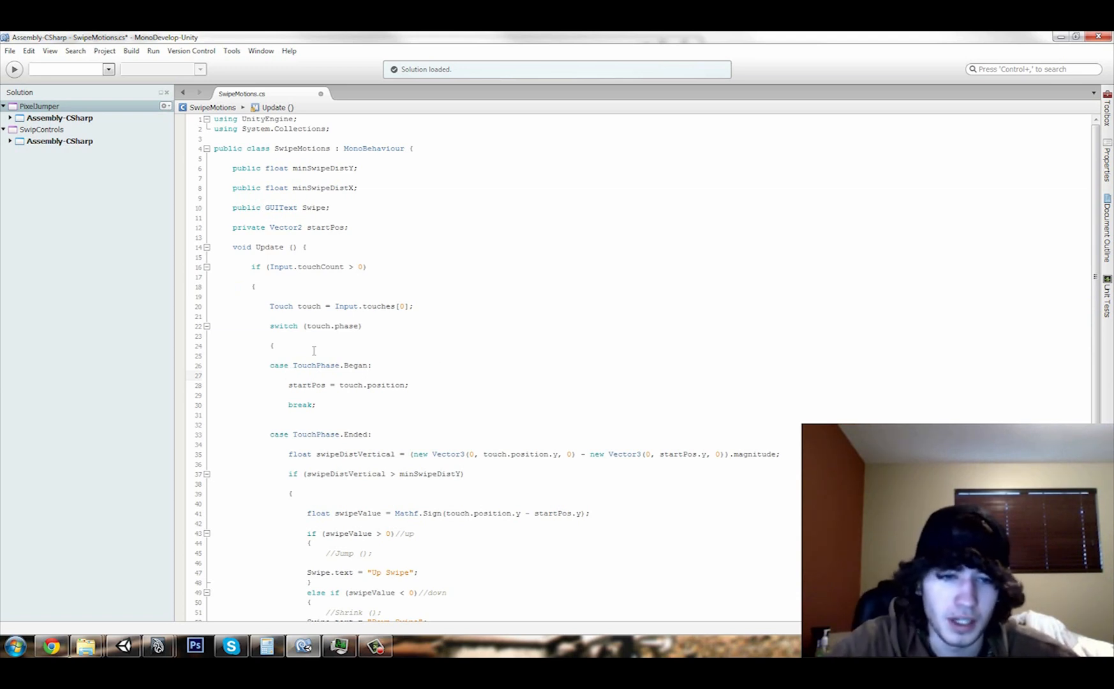
left_click_drag(255, 267, 415, 306)
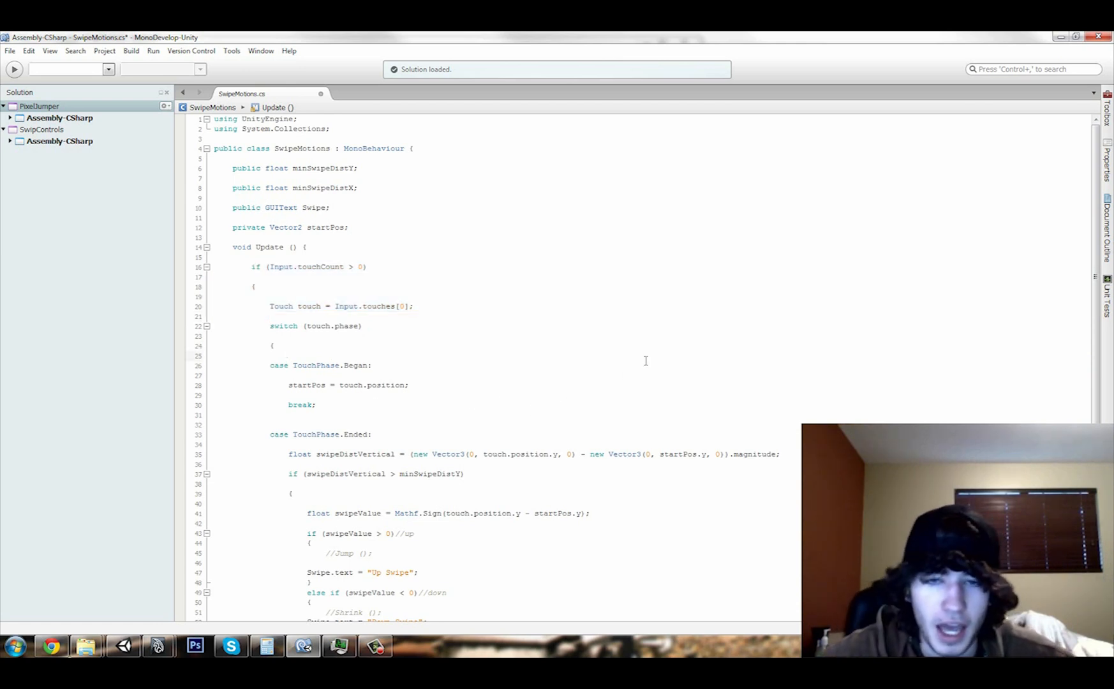
left_click(287, 355)
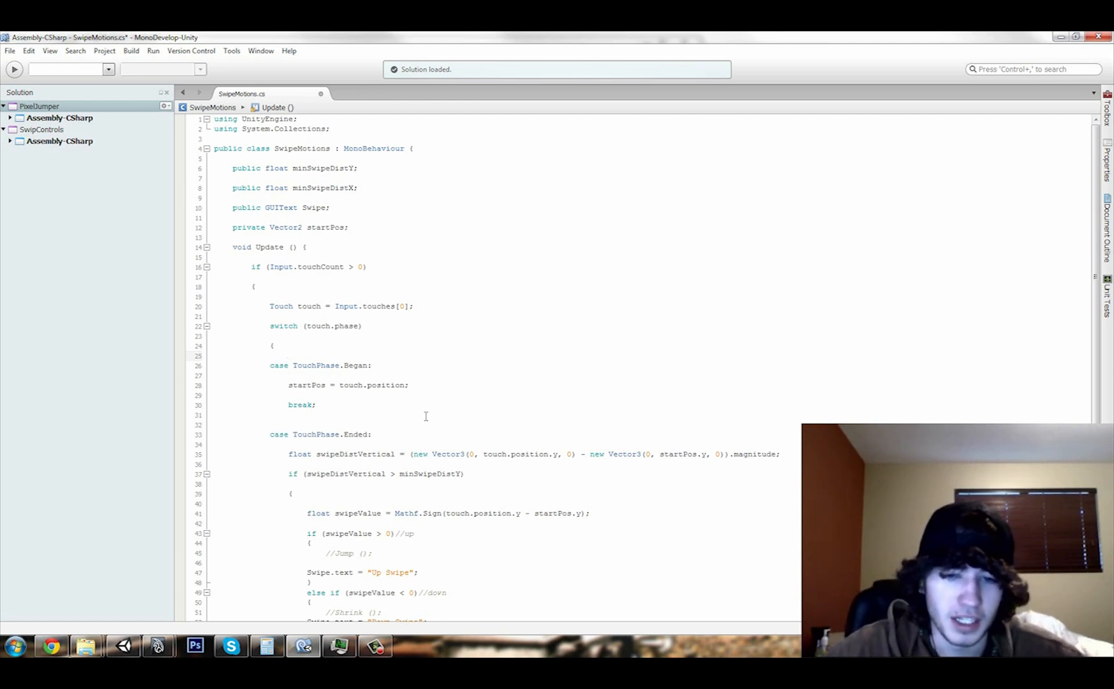
left_click(287, 355)
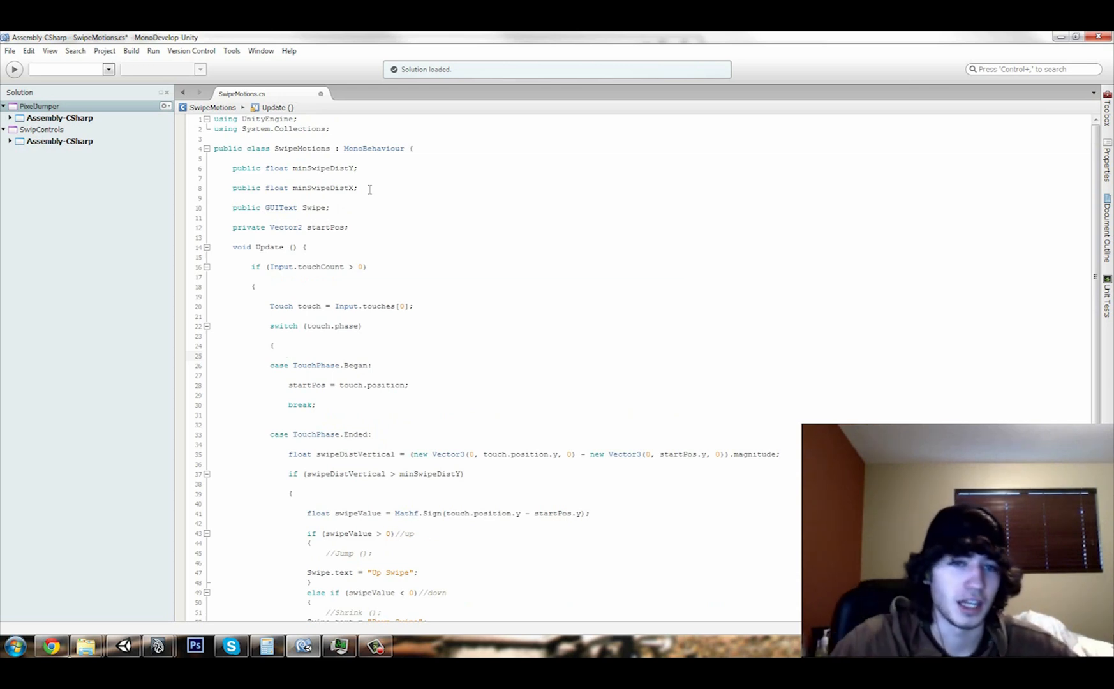
left_click(287, 355)
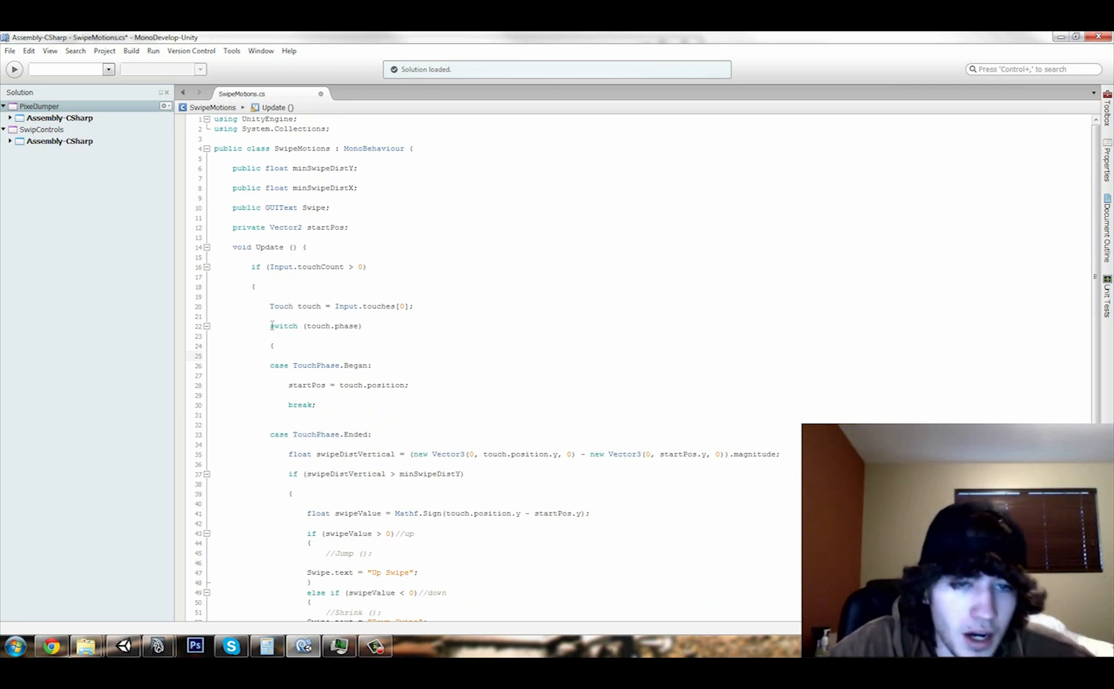
scroll("down", 3)
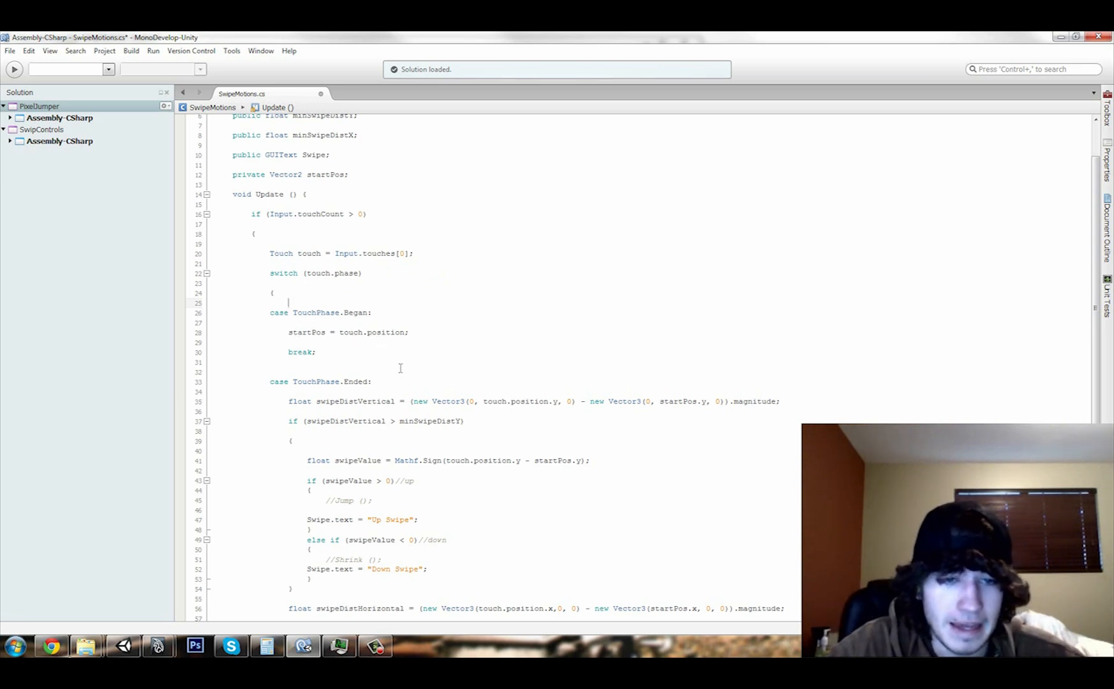
scroll("down", 3)
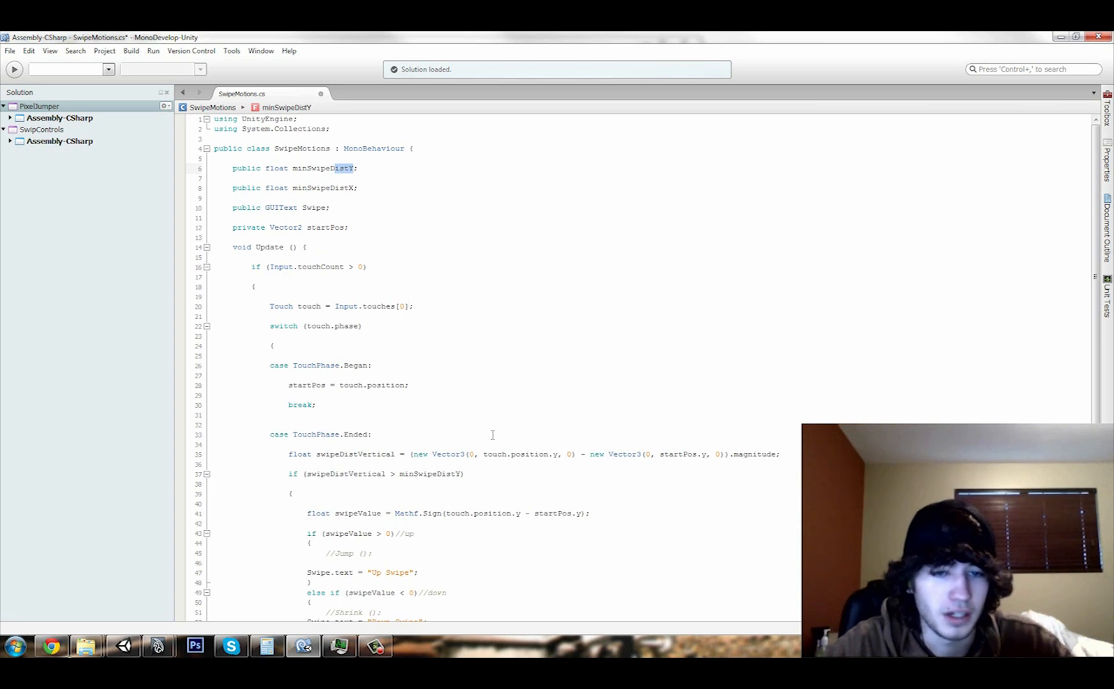
scroll("down", 3)
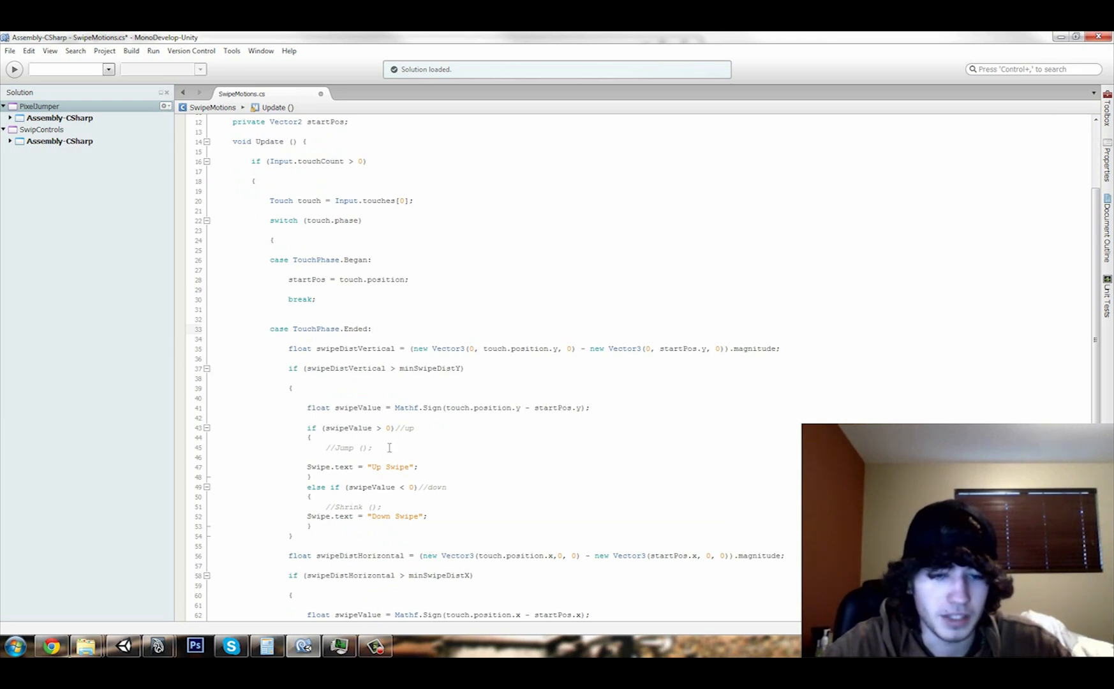
scroll("down", 3)
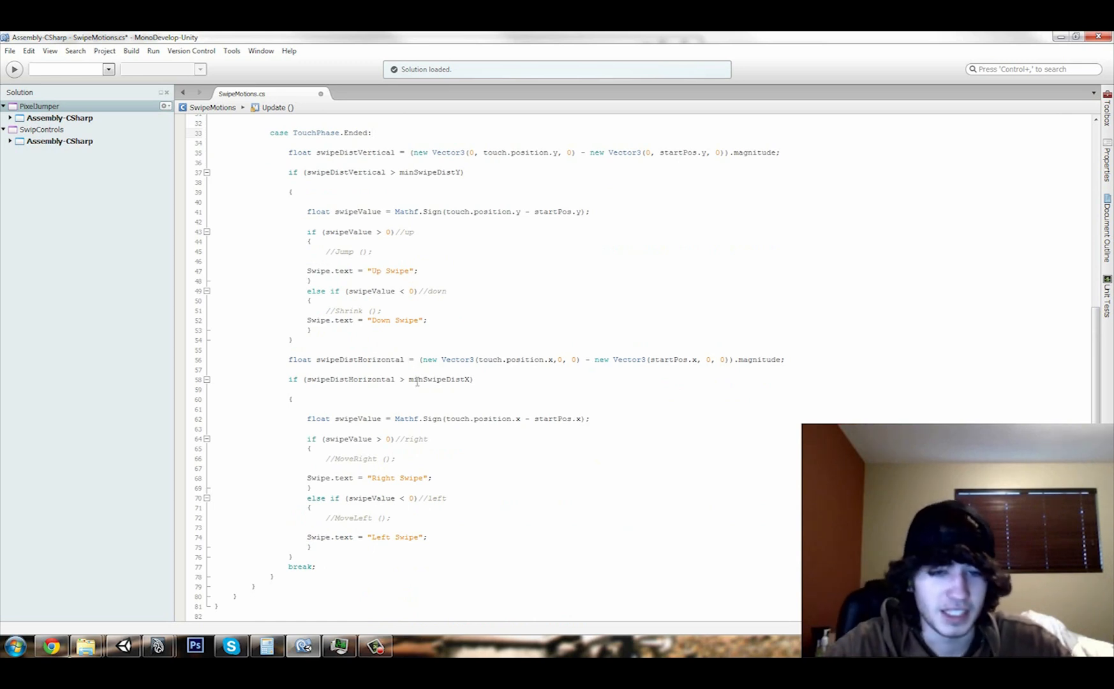
Highlight minSwipeDistX in the horizontal swipe check, then go back to Unity.
double_click(419, 379)
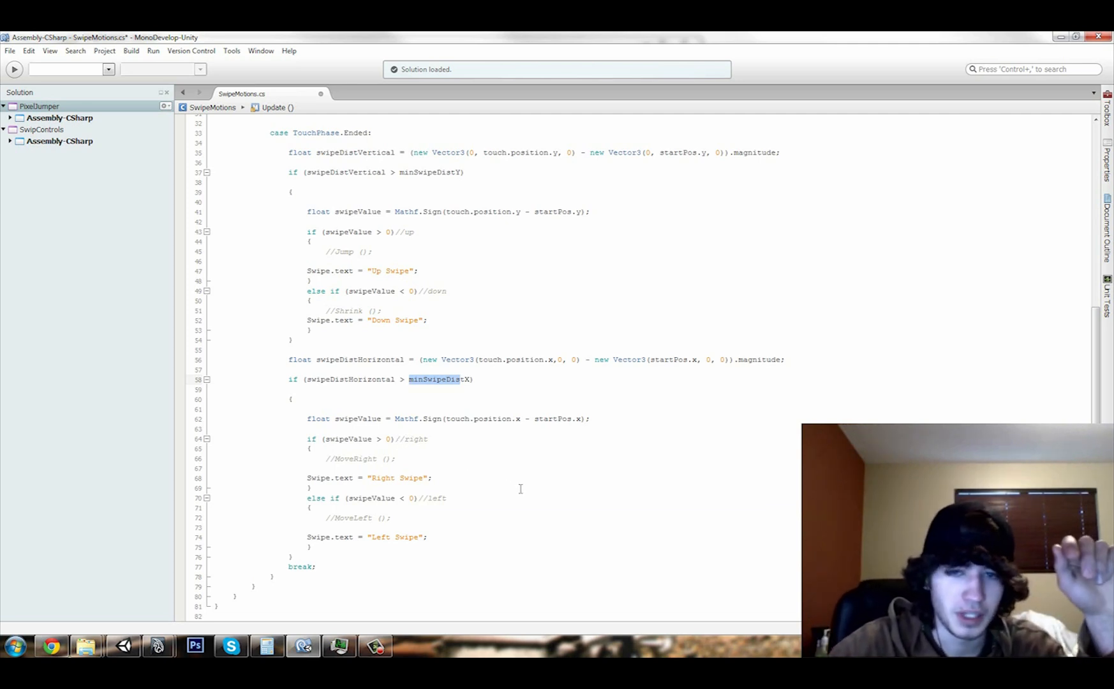
scroll("up", 3)
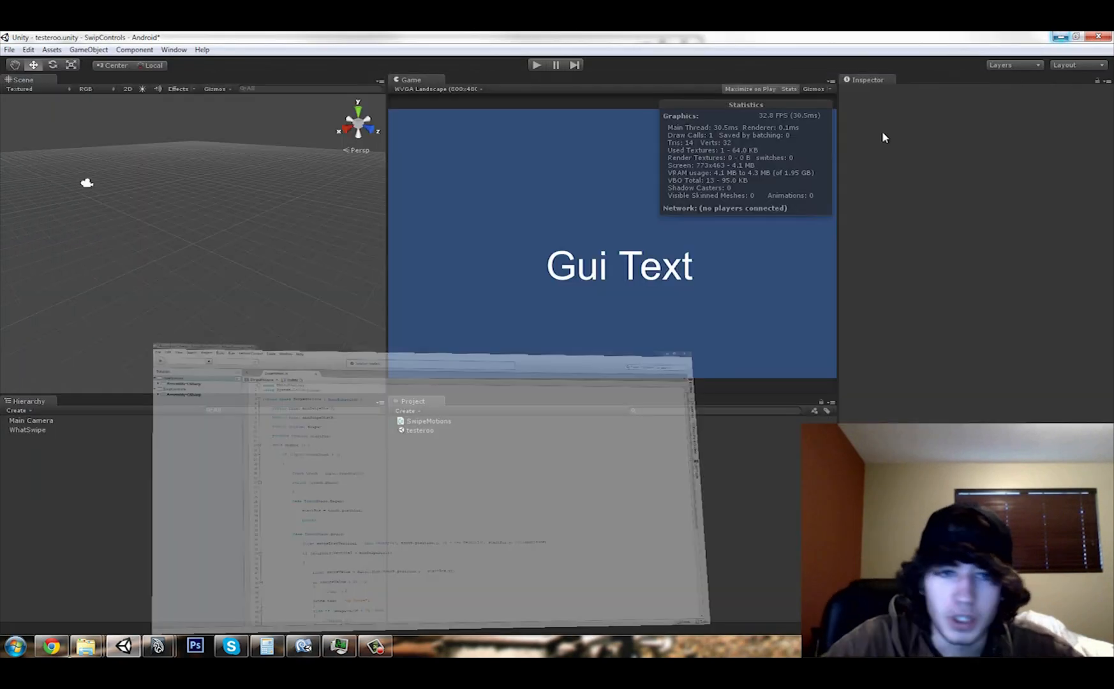
Select Main Camera to show its Swipe Motions component with Min Swipe Dist Y and X at 300.
left_click(31, 420)
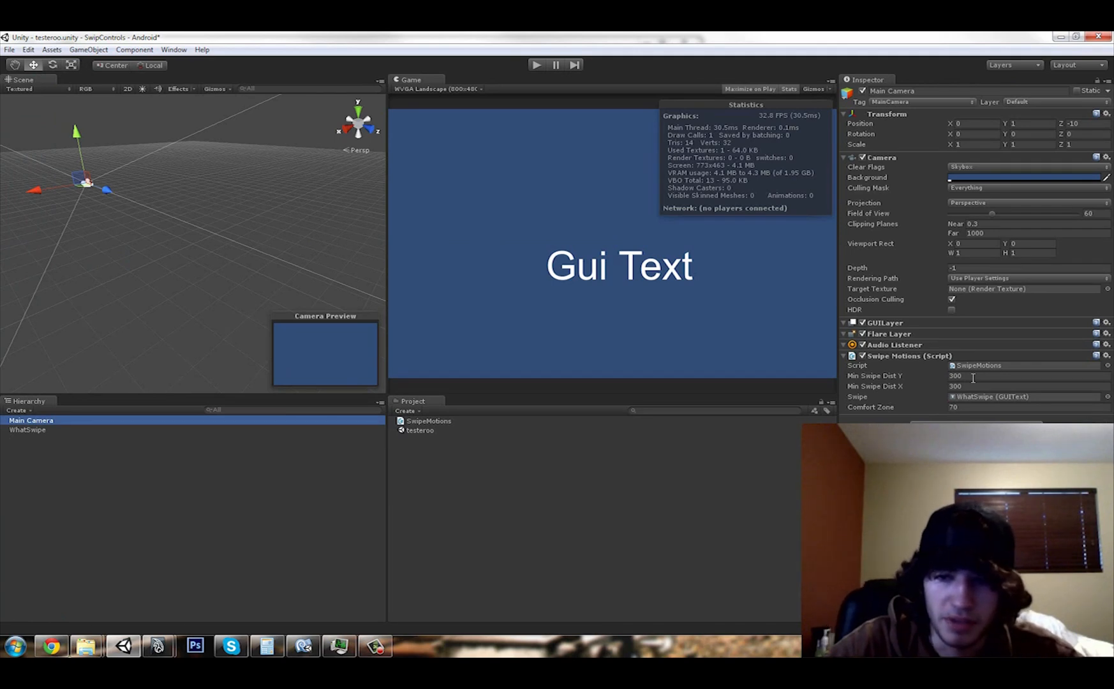
left_click(1027, 375)
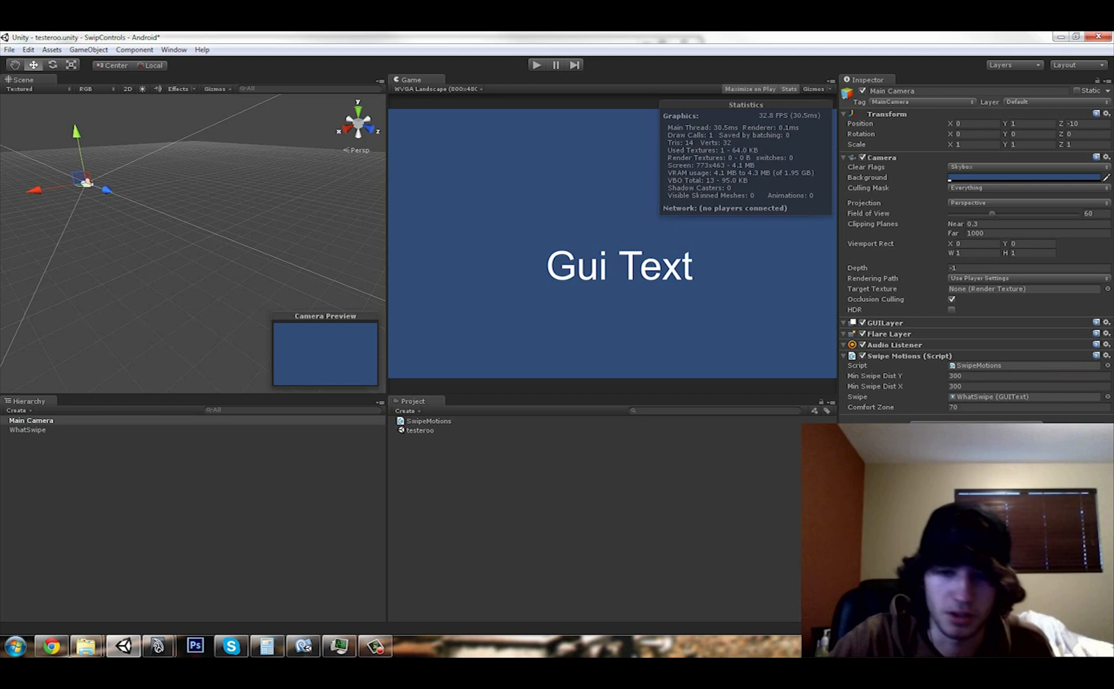
left_click(437, 89)
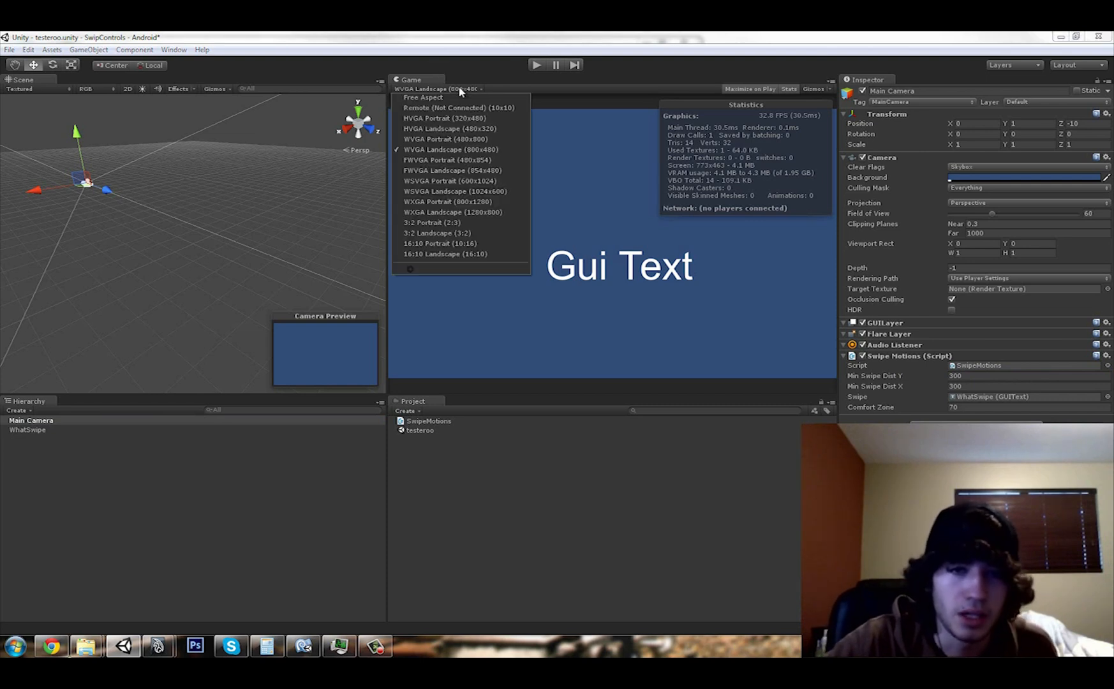